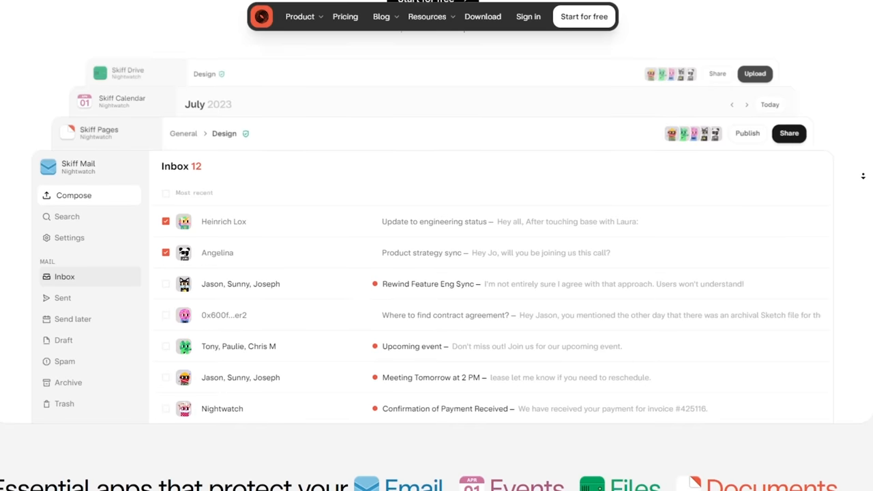
Step: Scroll up through the Skiff homepage's app previews to the highlighted Chrome OS article
scroll("up", 3)
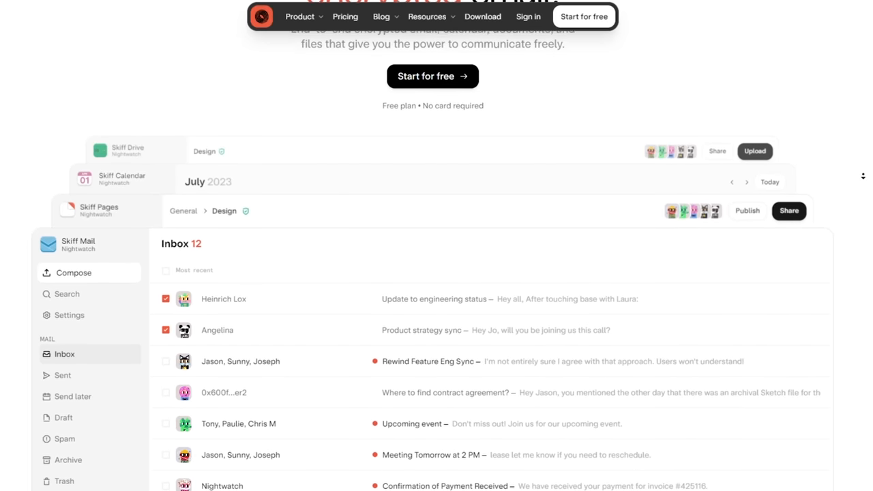
scroll("up", 3)
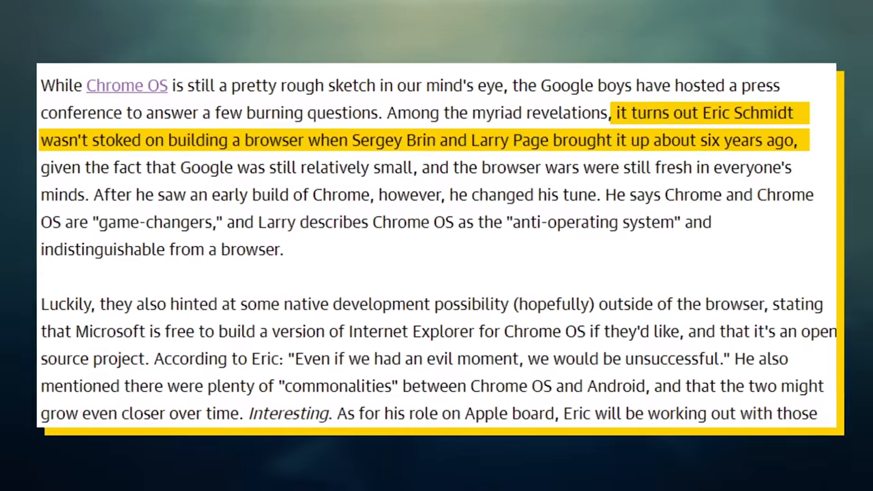
Step: Scroll the Chrome homepage past Download Chrome into the performance, security and sync sections
left_click(126, 84)
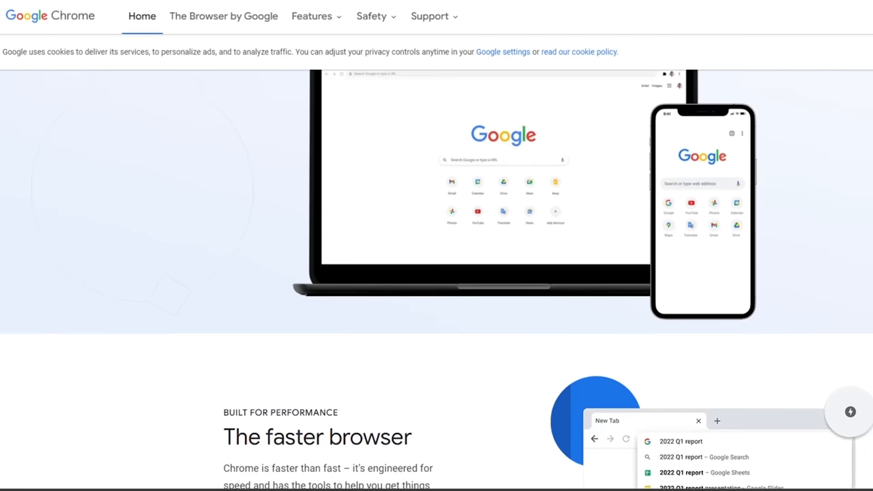
scroll("up", 3)
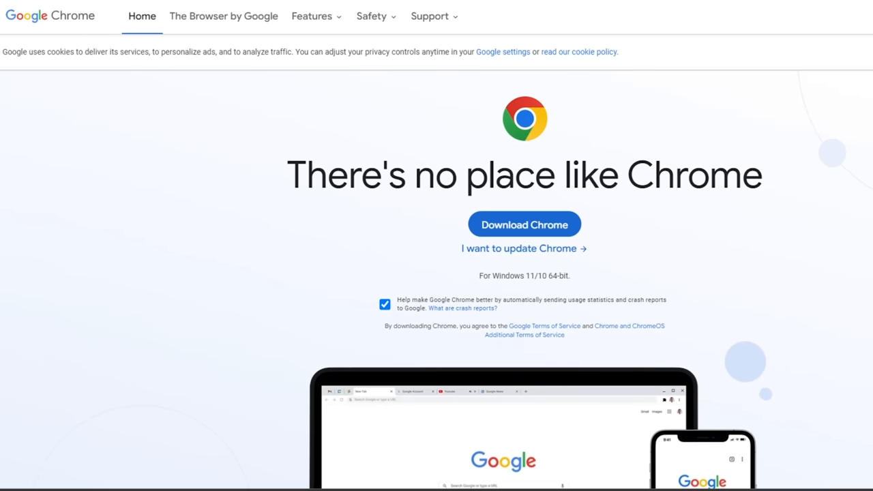
scroll("down", 3)
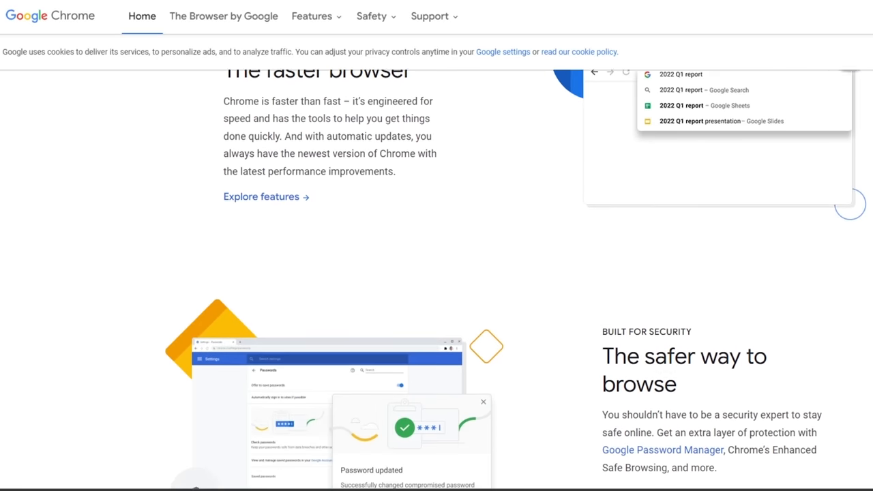
scroll("down", 3)
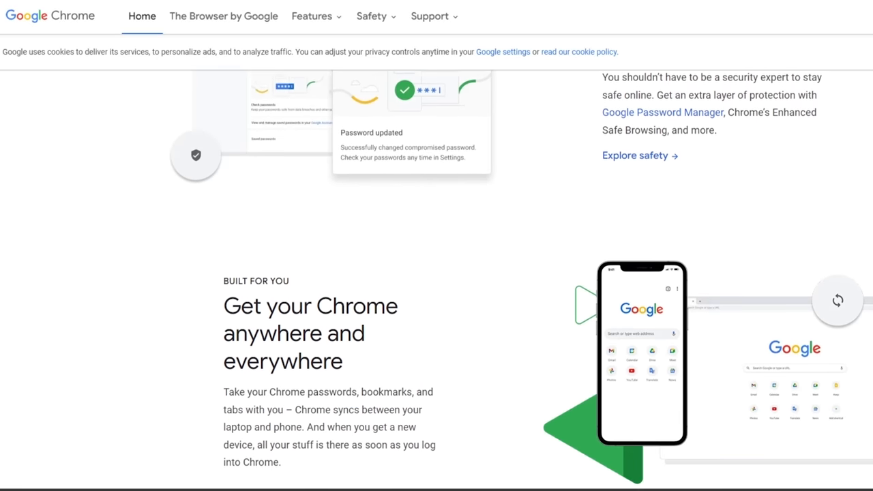
scroll("down", 3)
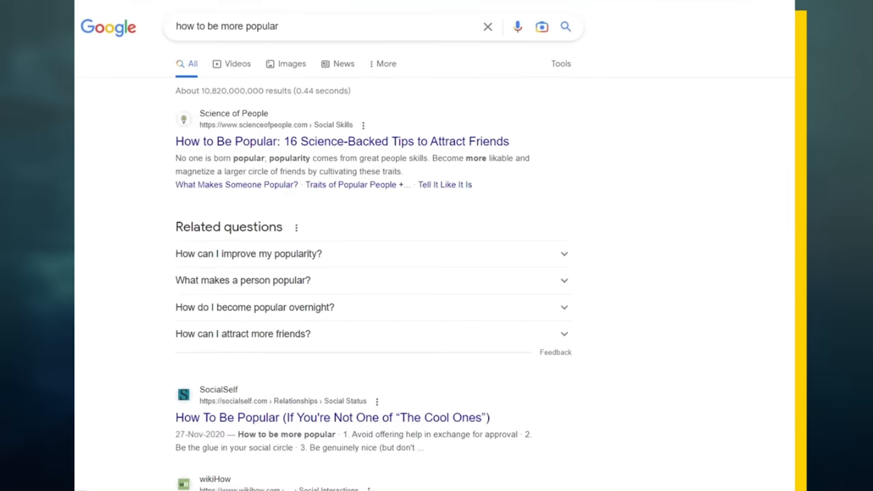
Step: Scroll the 'how to be more popular' results, then Skiff's Mail, Pages and Calendar sections
scroll("down", 3)
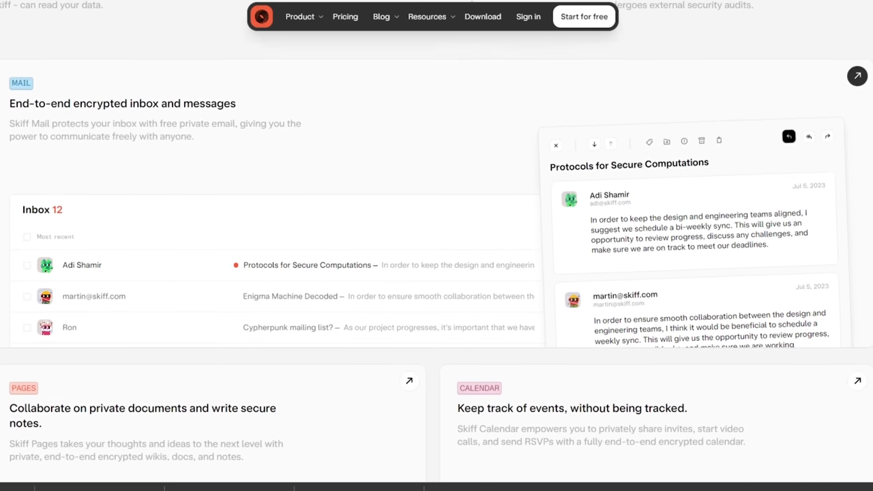
scroll("down", 3)
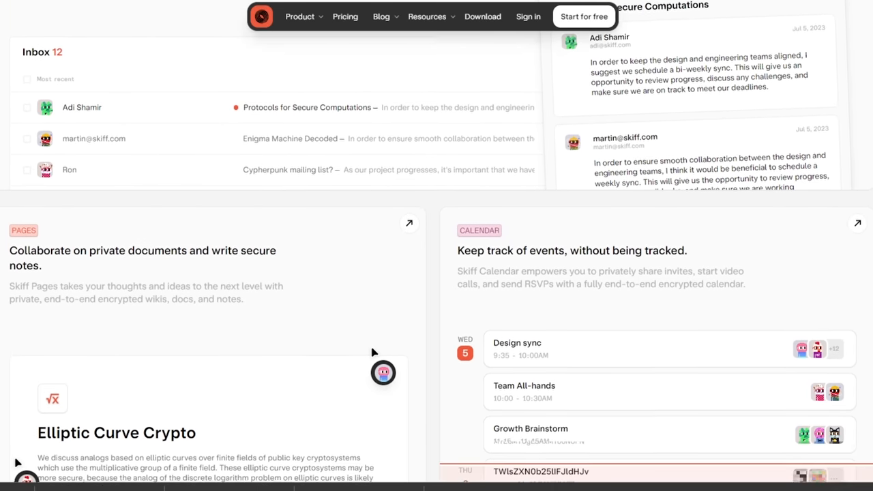